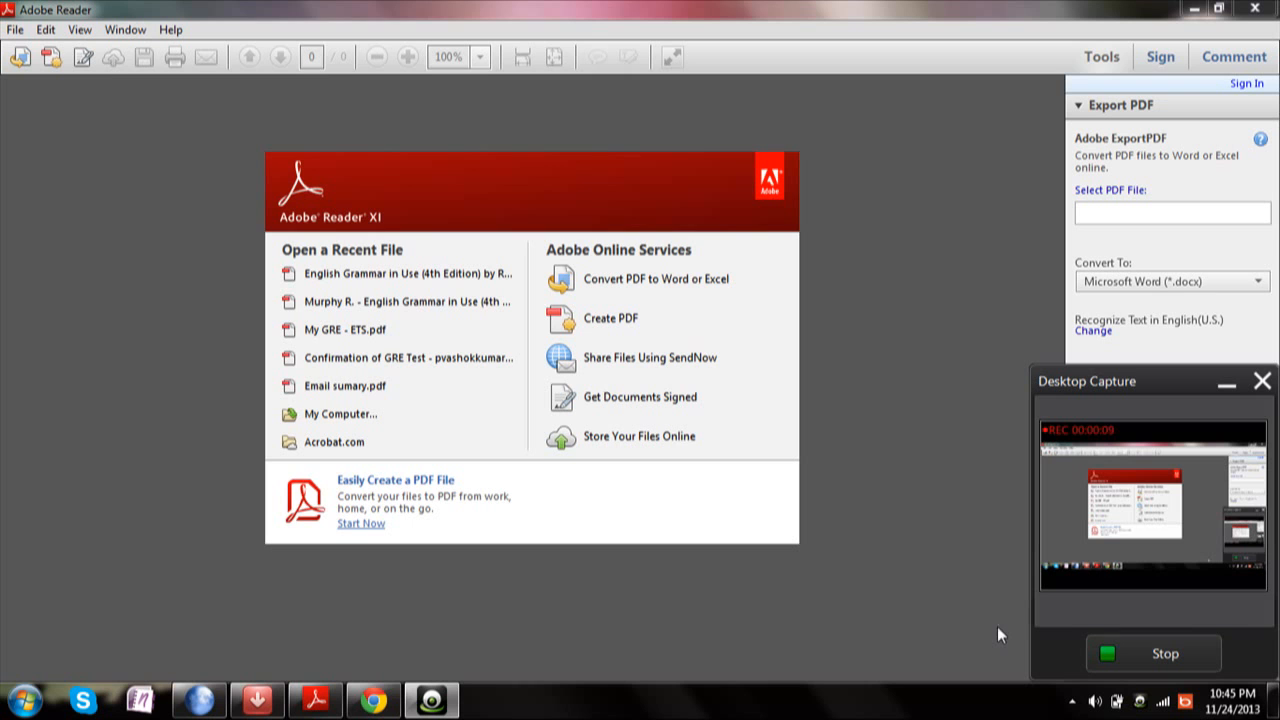
mouse_move(168, 213)
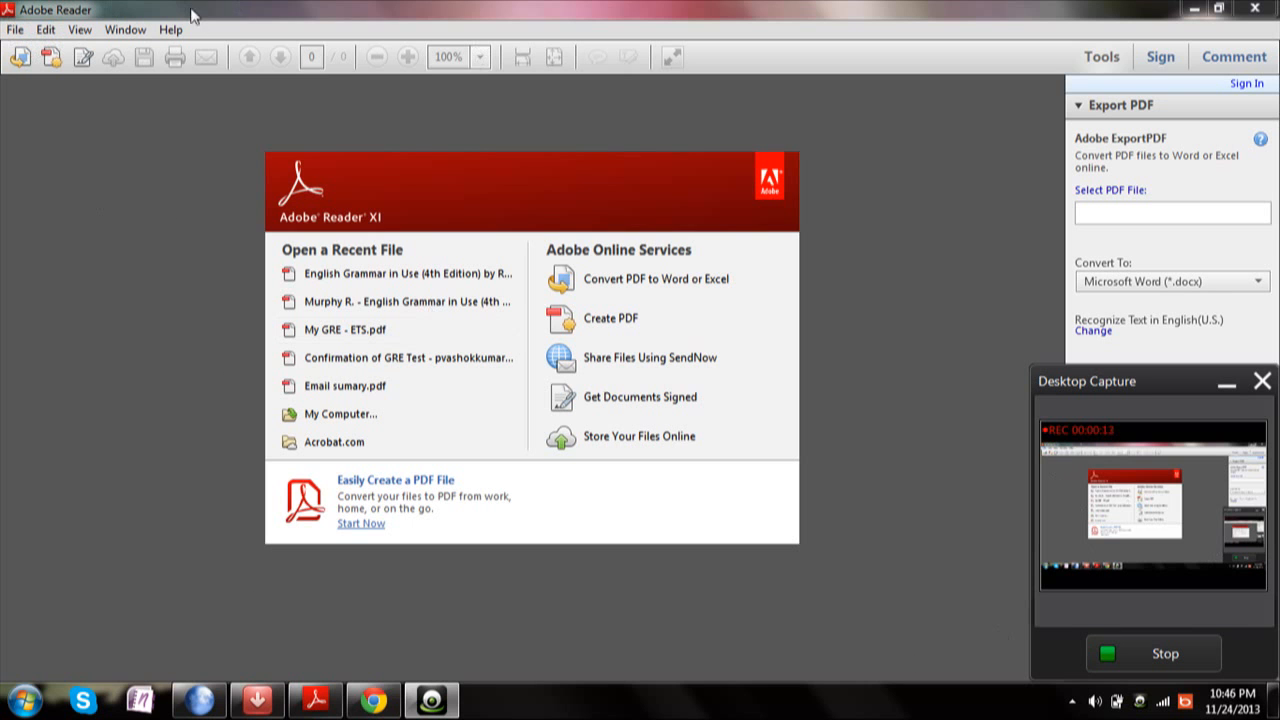
Open Preferences from the Edit menu, showing the Updater category.
left_click(1261, 381)
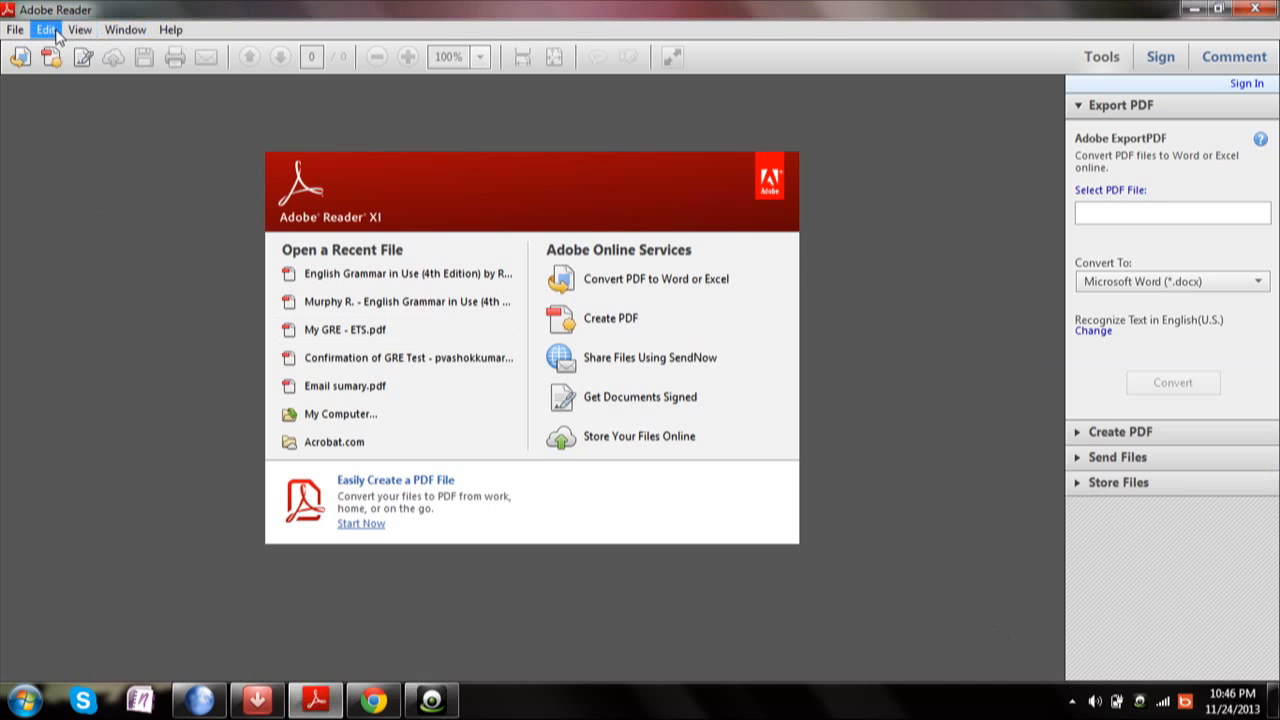
left_click(45, 29)
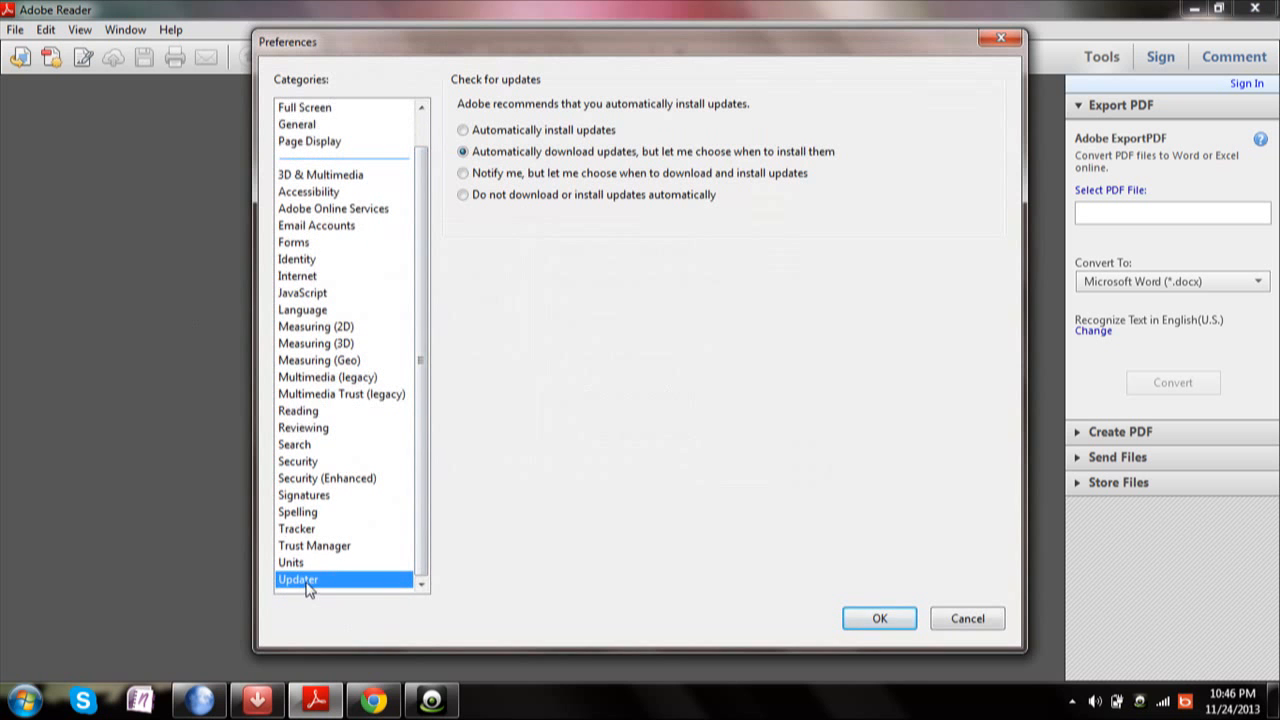
mouse_move(478, 165)
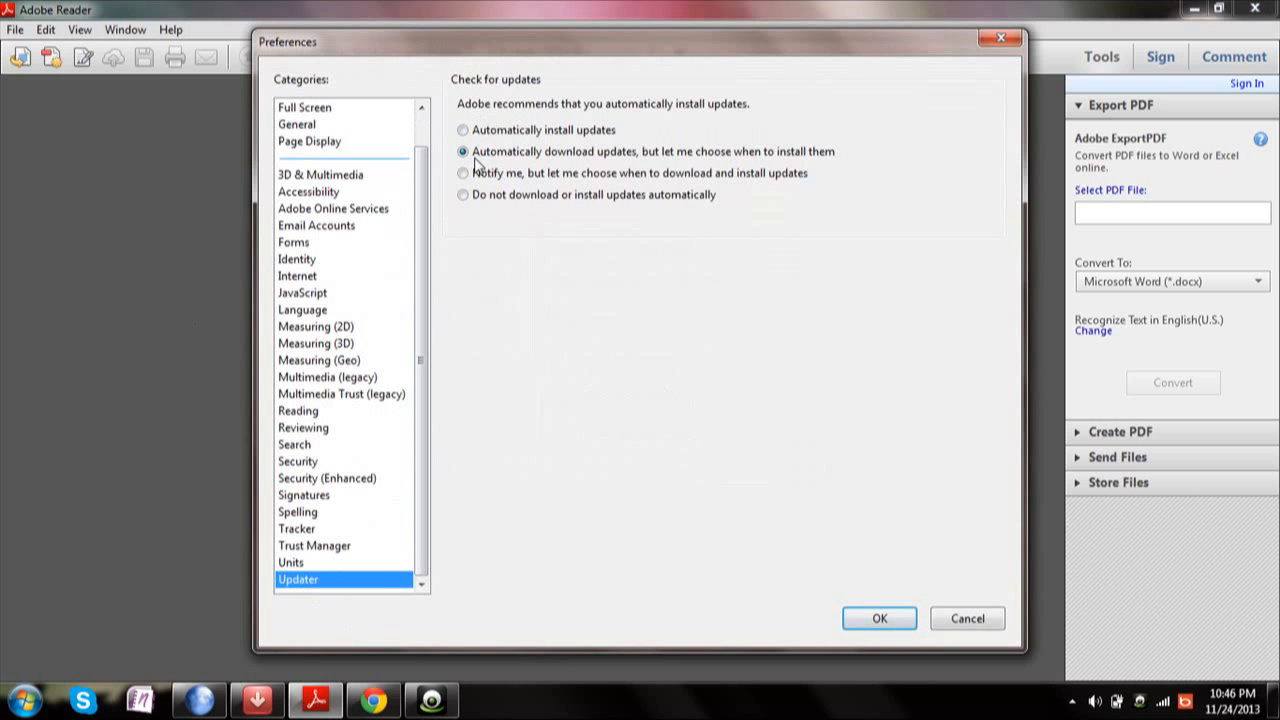
mouse_move(485, 140)
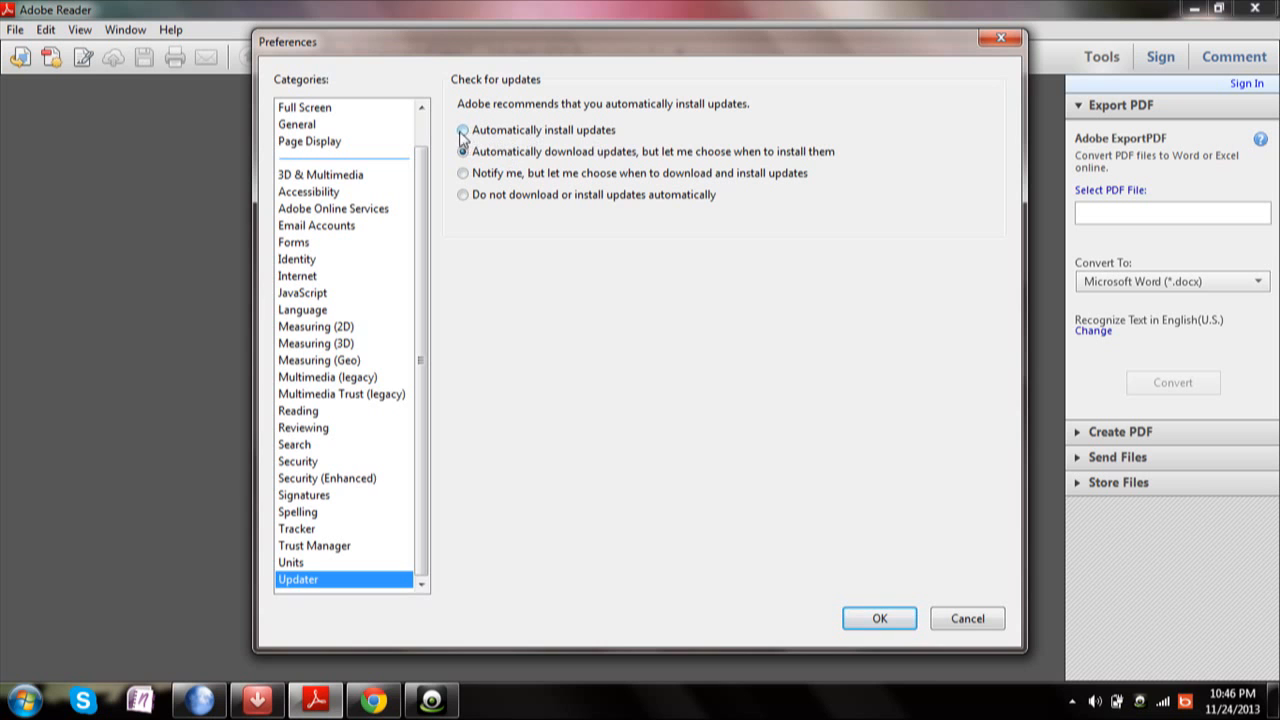
Choose 'Do not download or install updates automatically' in the Updater preferences.
left_click(463, 151)
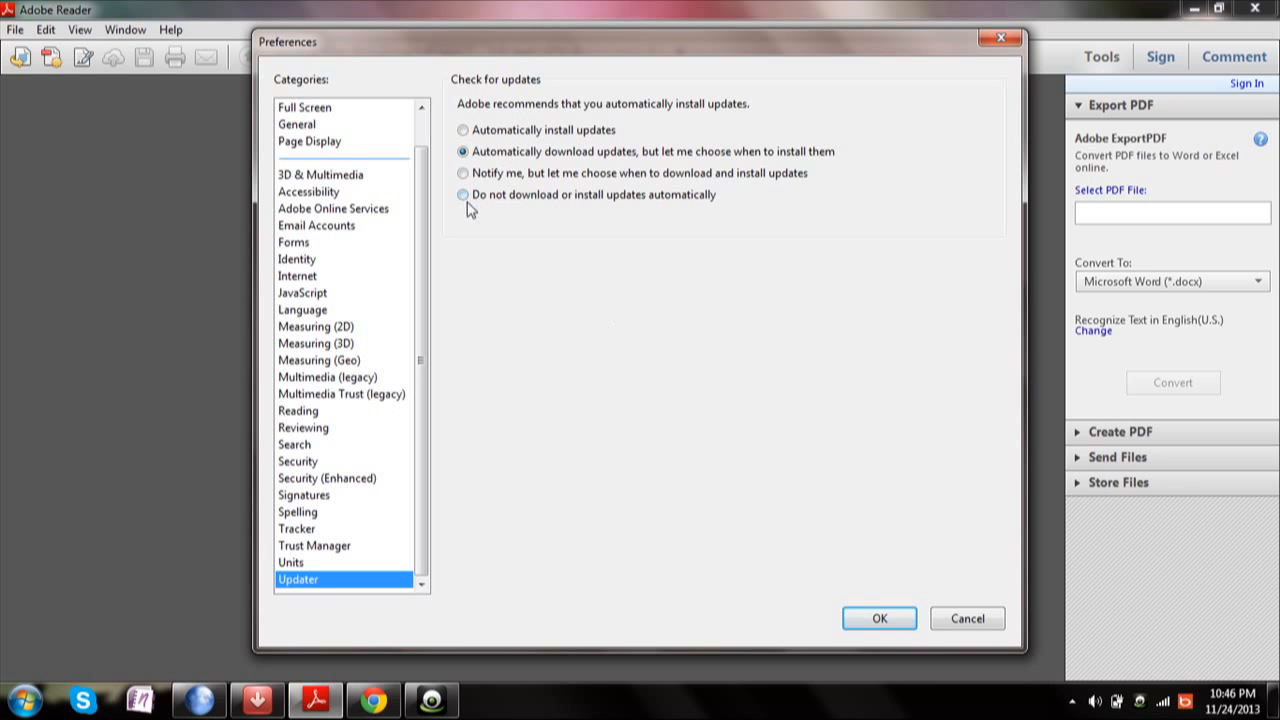
left_click(463, 195)
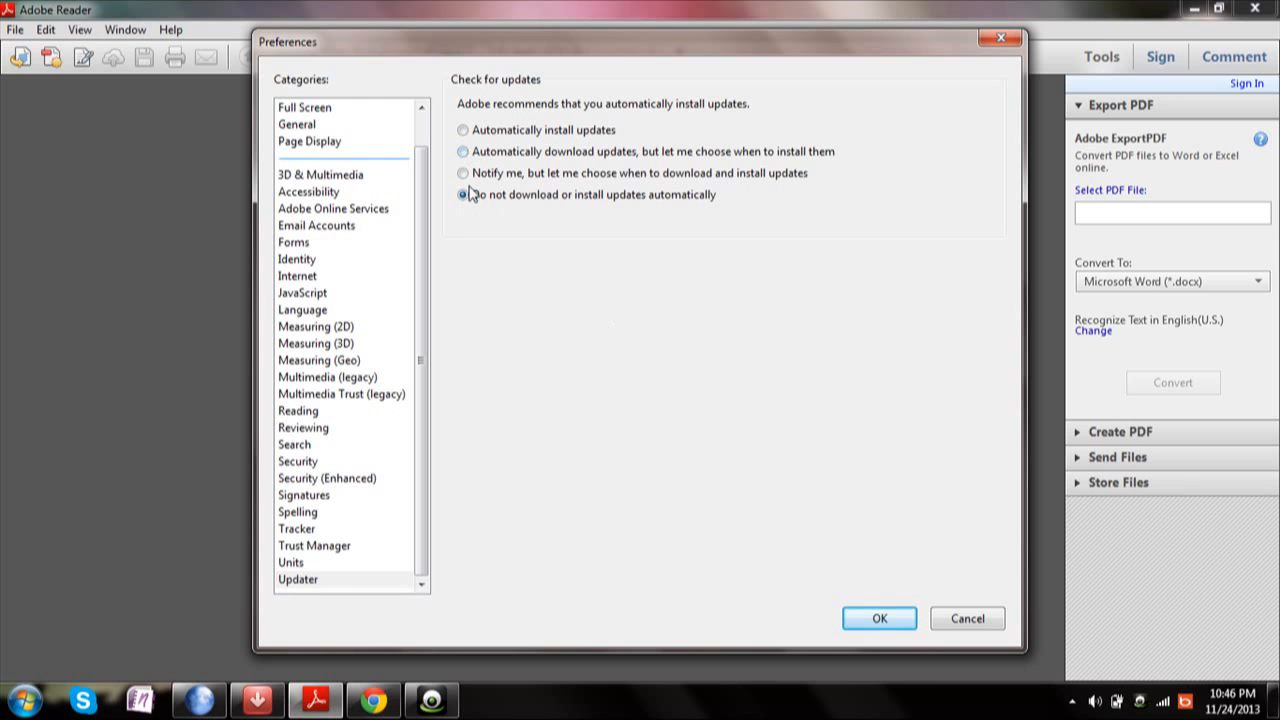
left_click(463, 194)
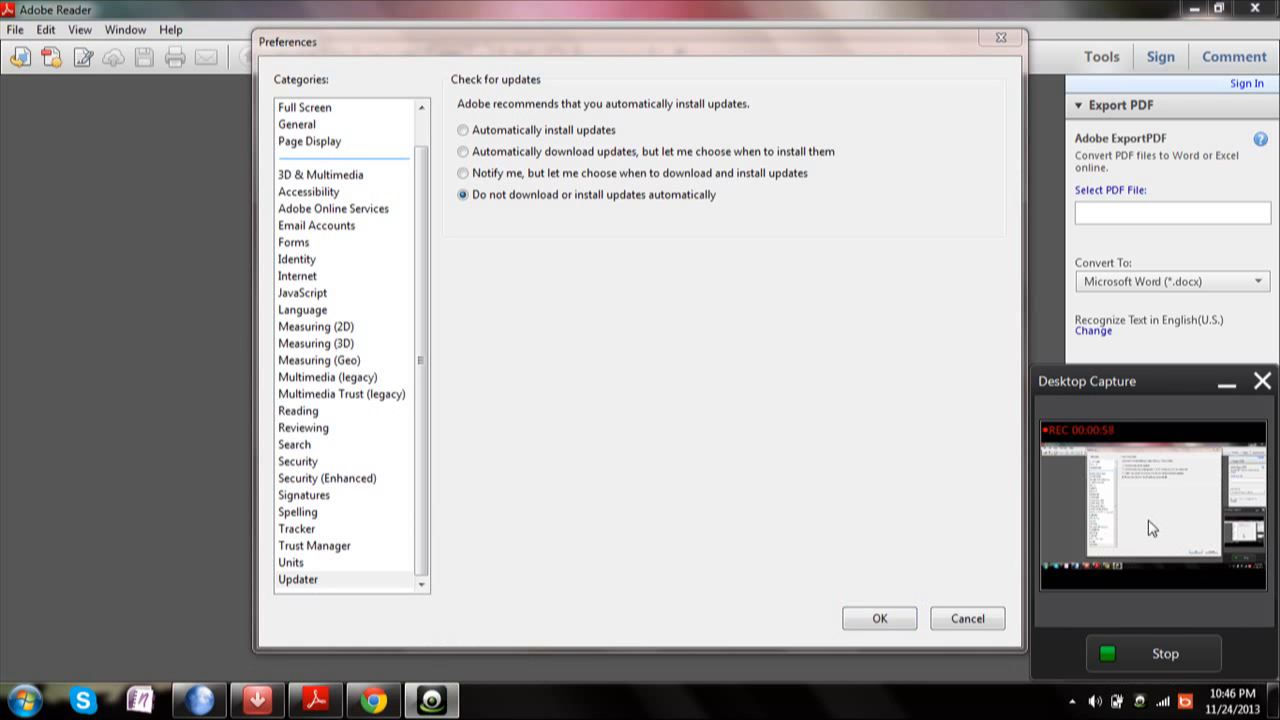
mouse_move(1143, 547)
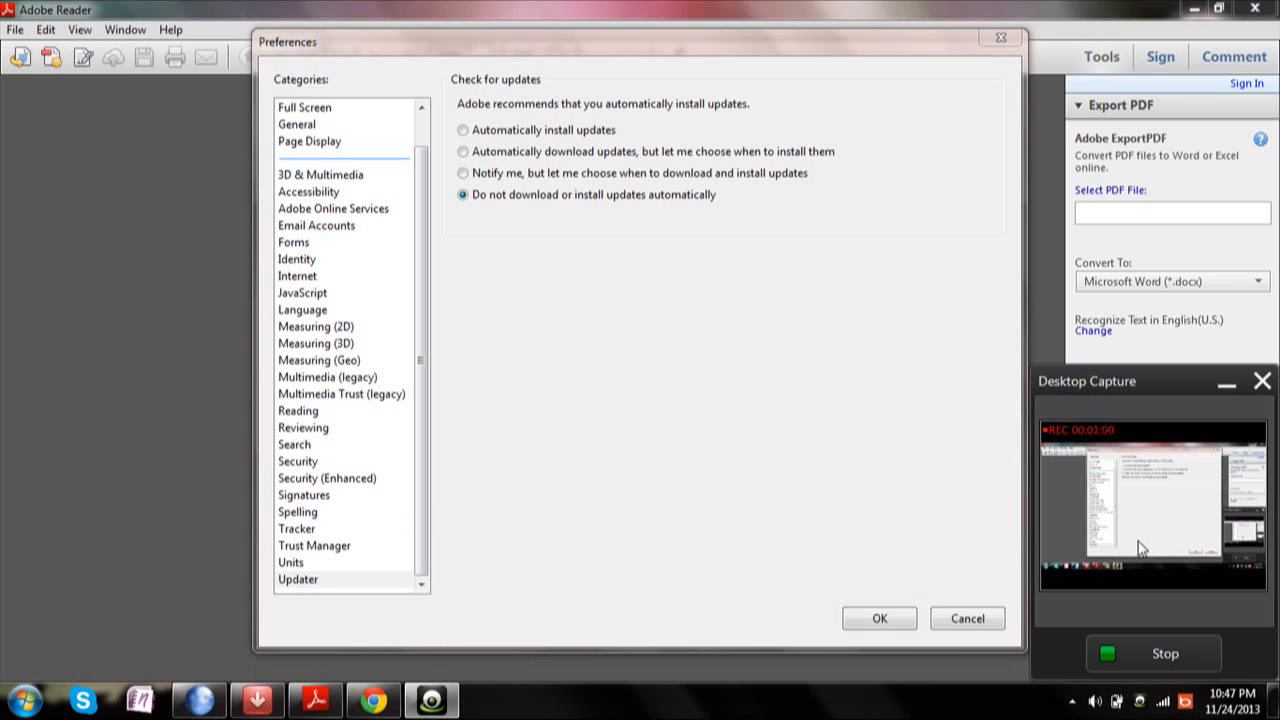
mouse_move(1145, 653)
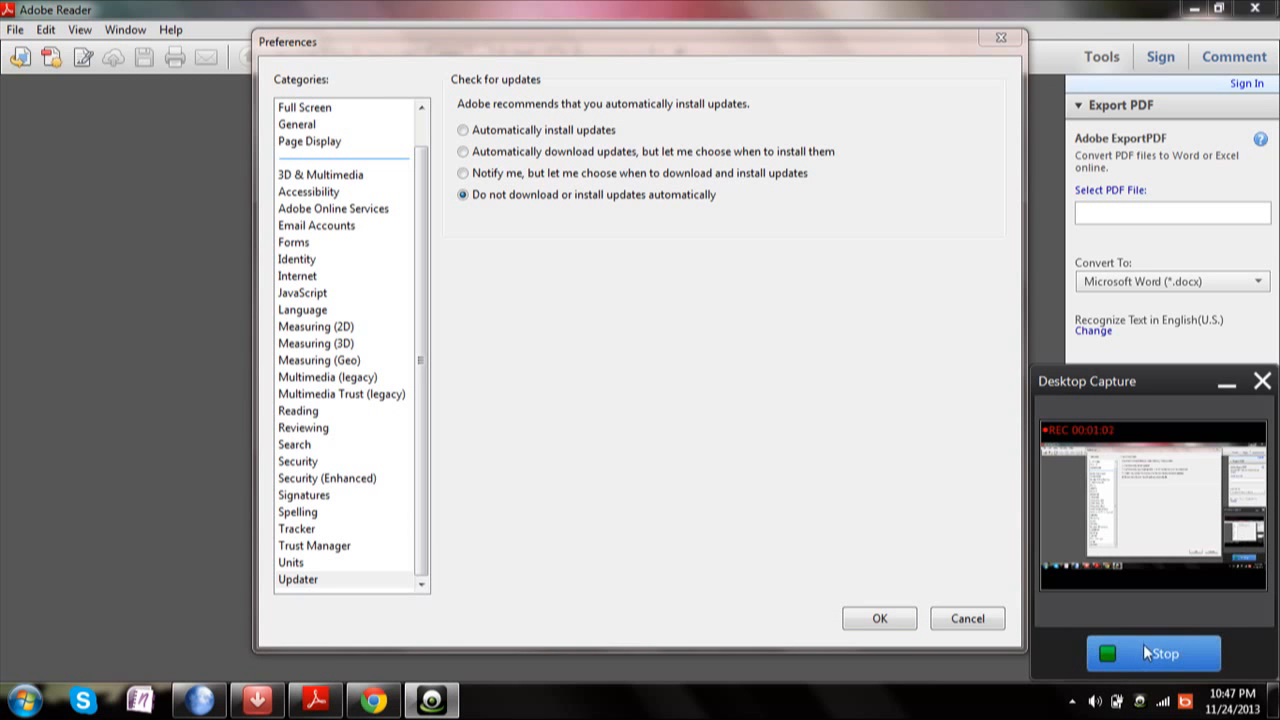